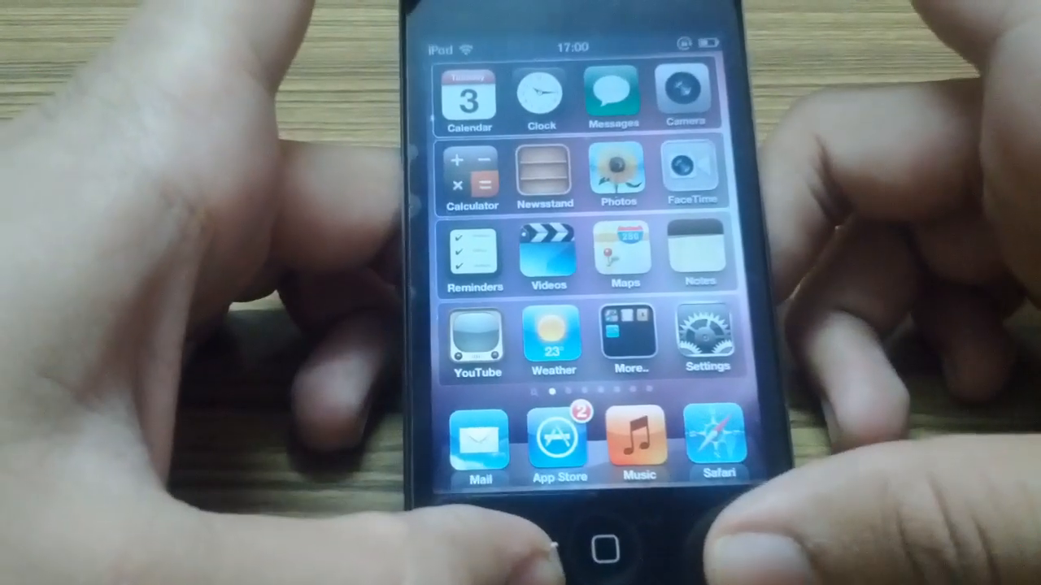
{"action": "left_click", "coordinate": [718, 443]}
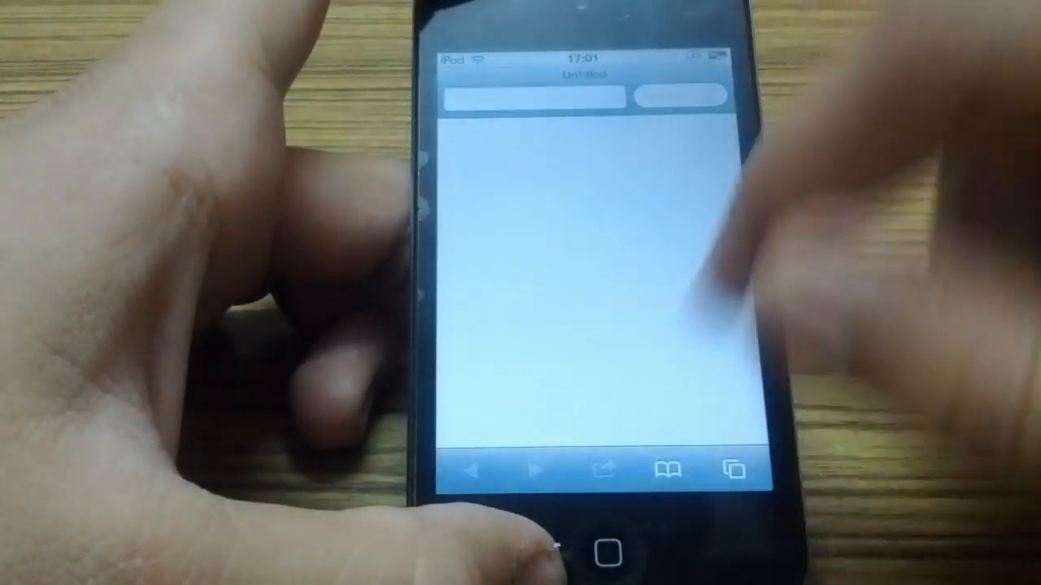
{"action": "left_click", "coordinate": [606, 549]}
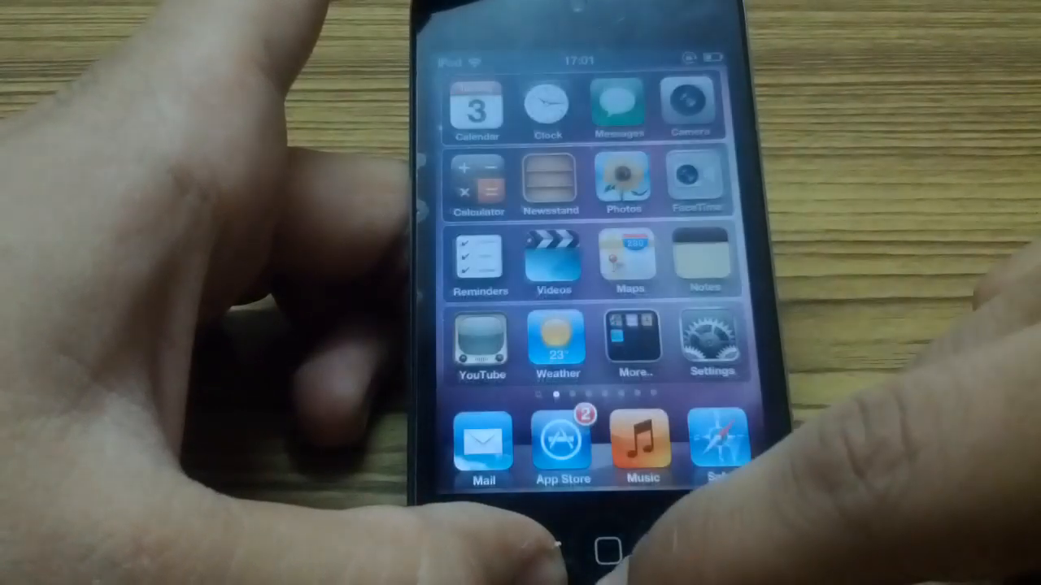